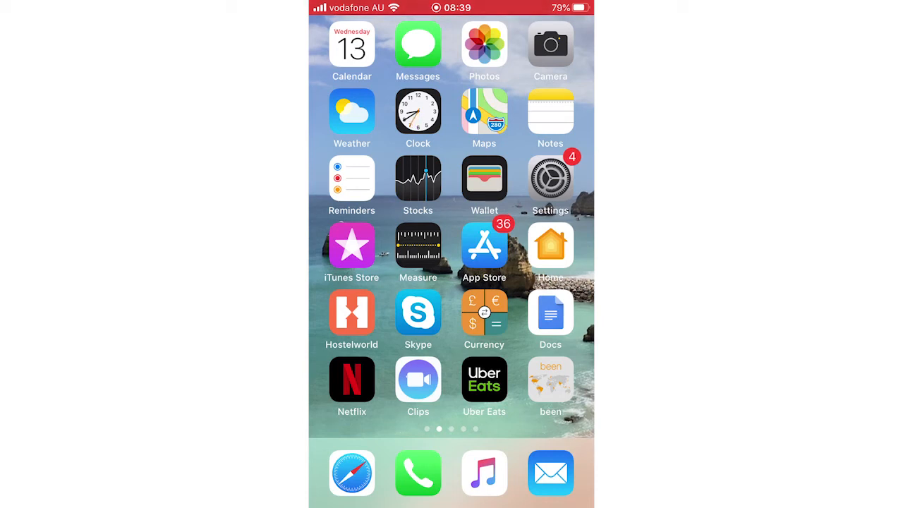
# - Launch Calendar from the home screen into the 2020 year overview
pyautogui.click(351, 45)
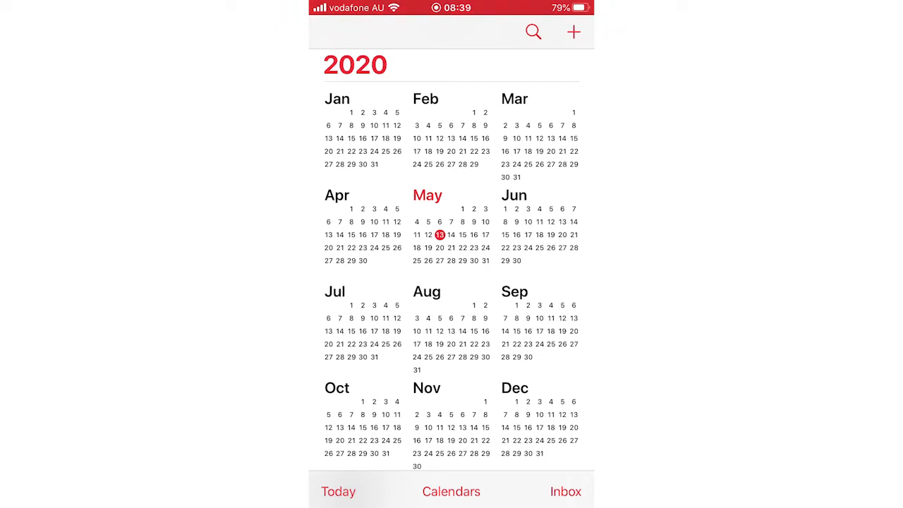
# - Hide all calendars via Hide All in the Calendars sheet and return to the year view
pyautogui.click(451, 491)
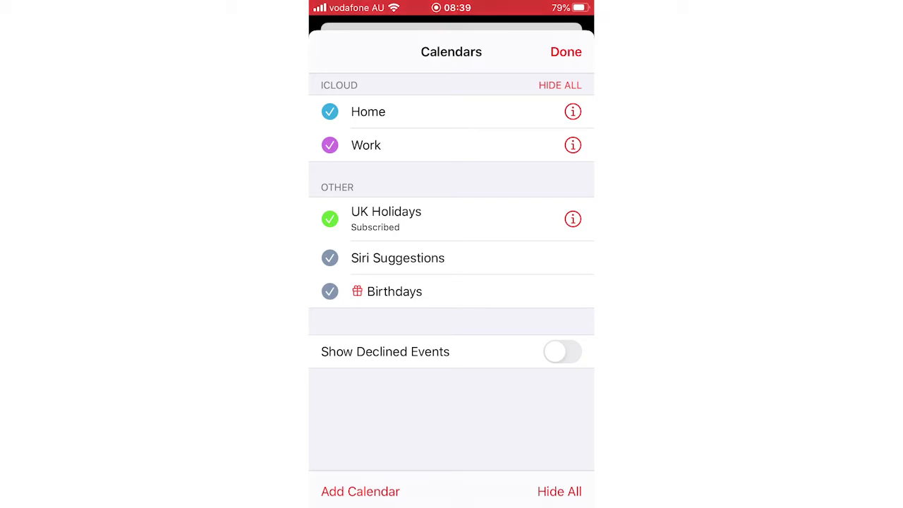
pyautogui.click(559, 85)
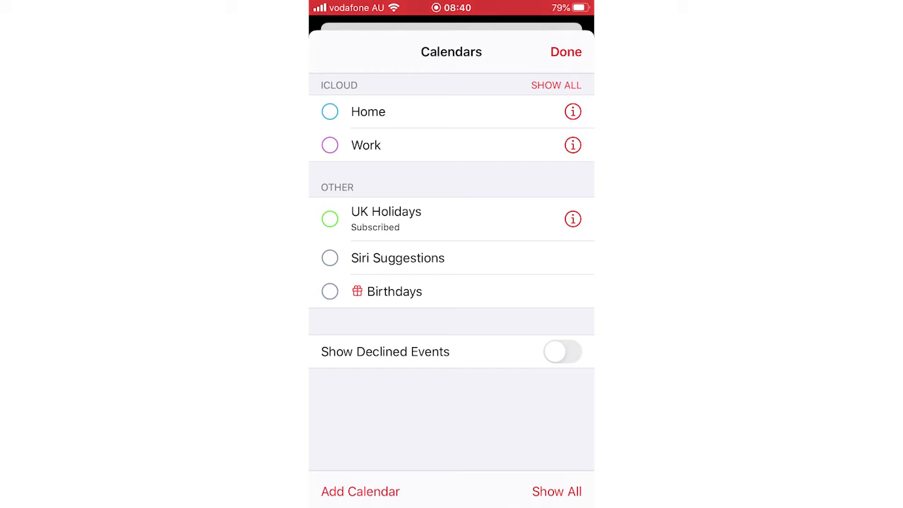
pyautogui.click(565, 51)
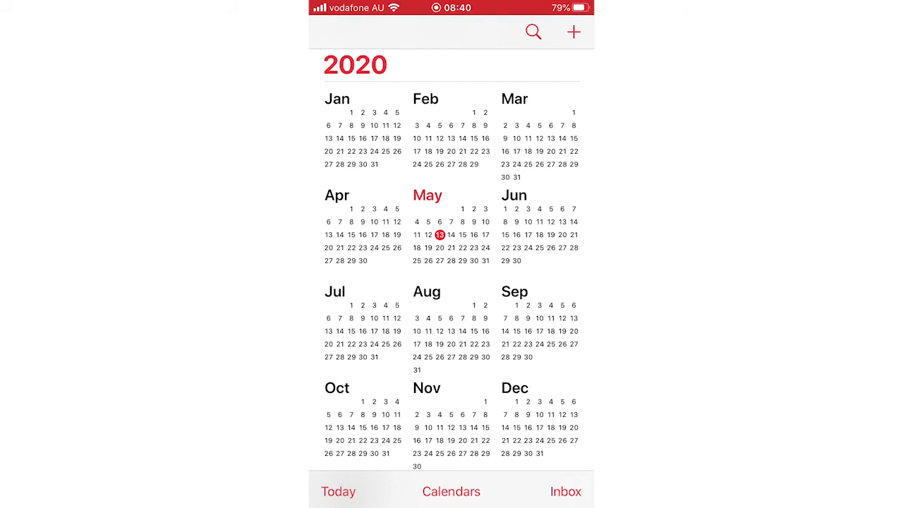
# - Re-enable the Work calendar, confirm, and bring the Calendars sheet back up
pyautogui.click(452, 491)
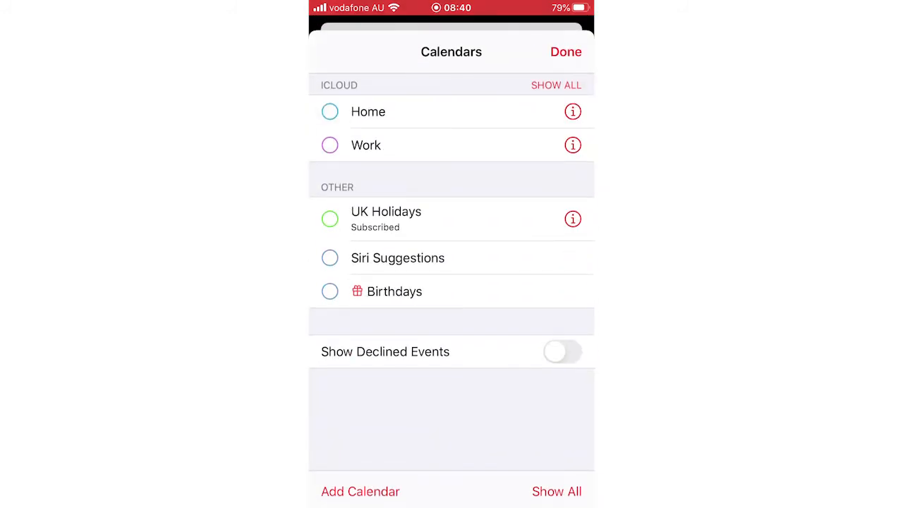
pyautogui.click(331, 290)
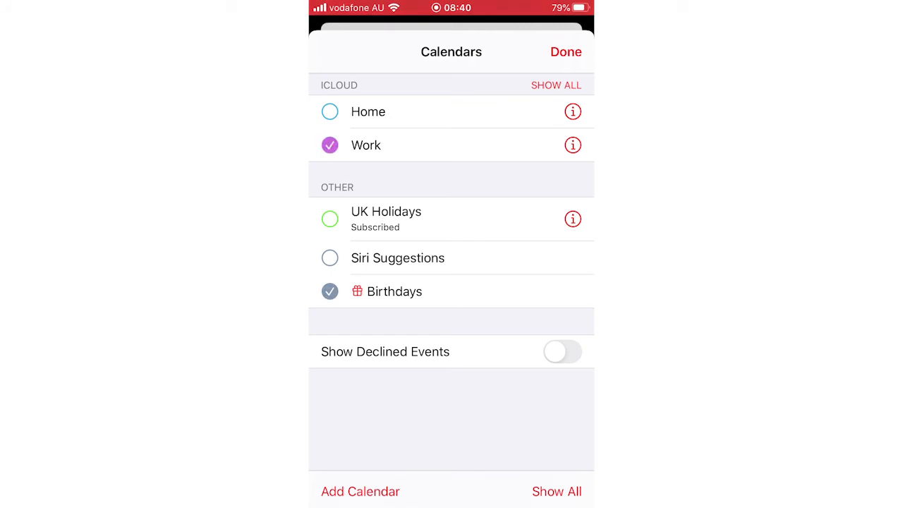
pyautogui.click(564, 51)
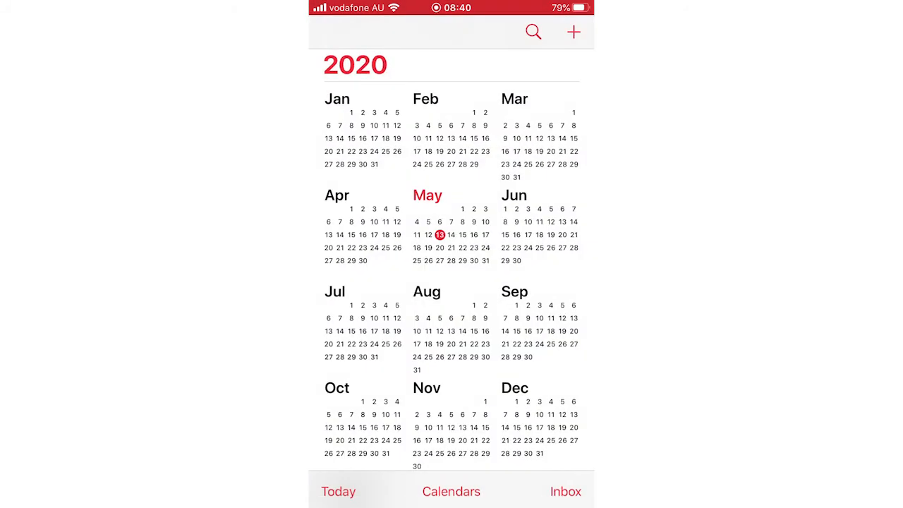
pyautogui.click(451, 491)
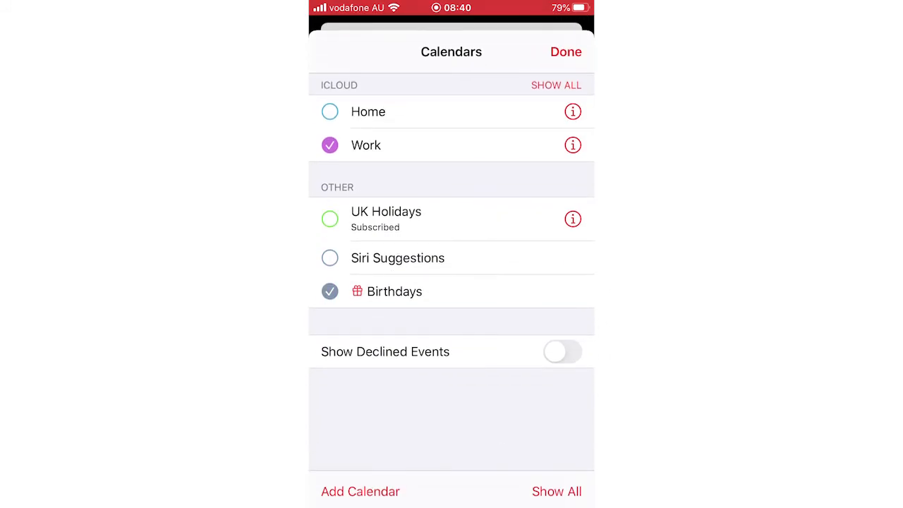